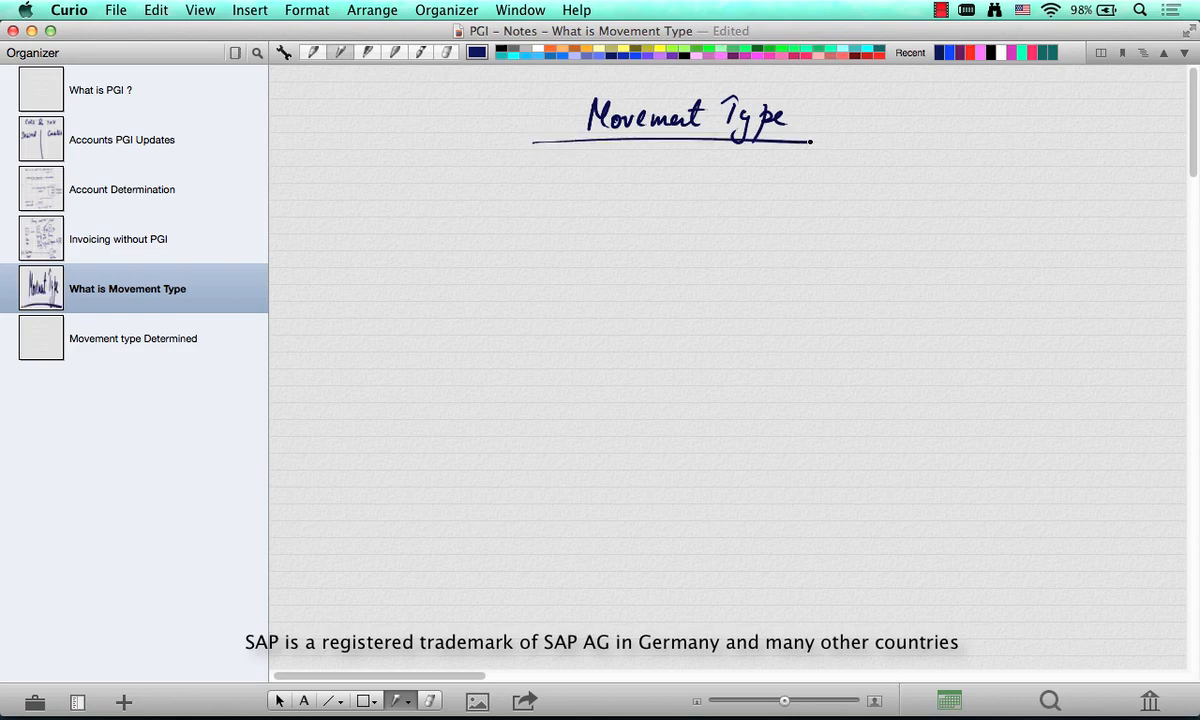
# Draw a branching arrow under the title and handwrite Mat A/c Det (OBYC), 'OMJJ' and Schedule line
pyautogui.moveTo(670, 182); pyautogui.dragTo(488, 240)
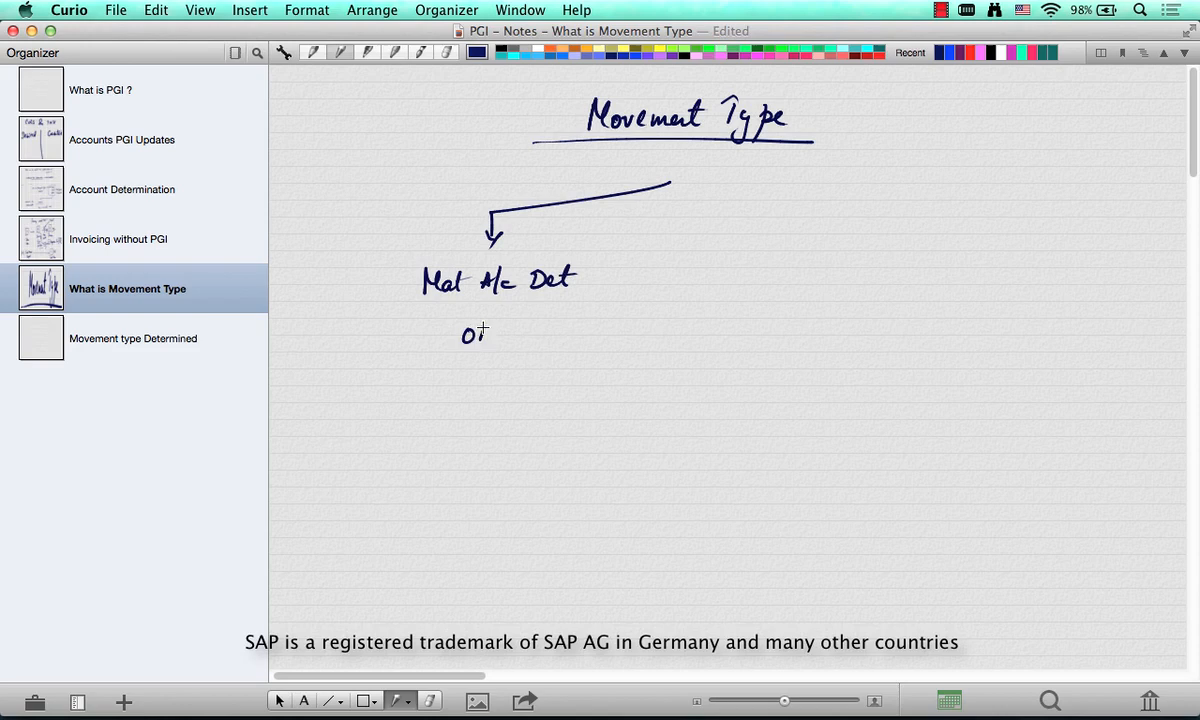
pyautogui.moveTo(484, 336); pyautogui.dragTo(524, 336)
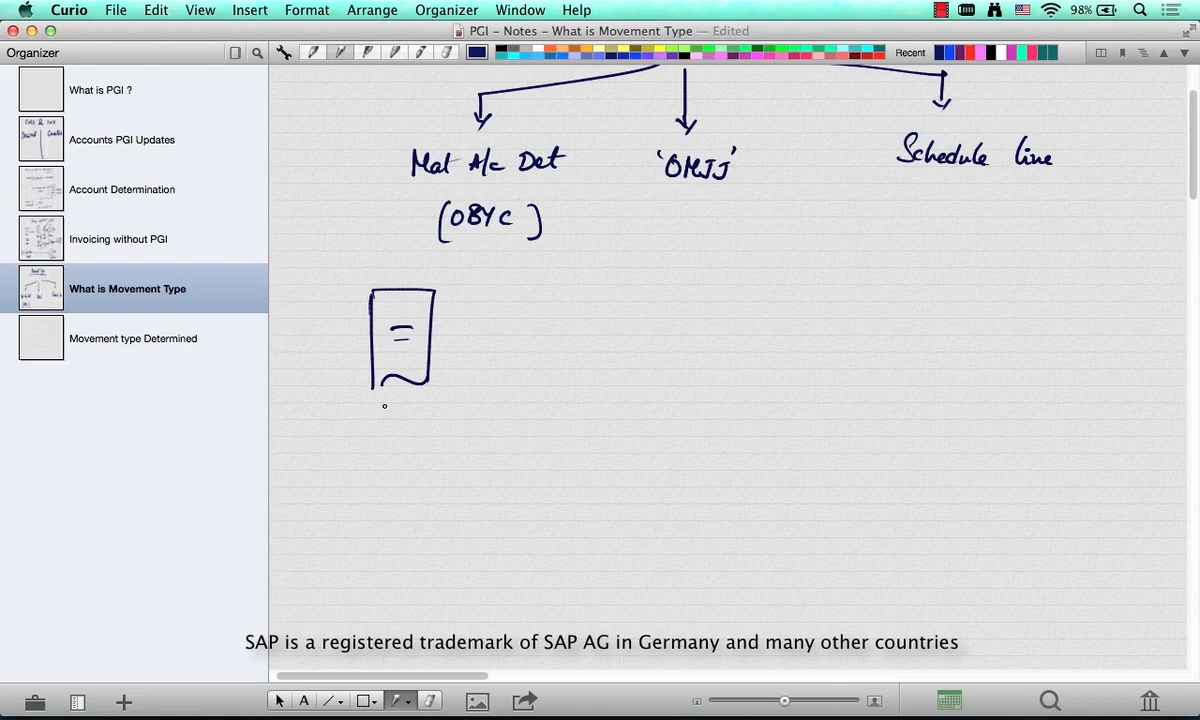
# Write Sales Order with items 10 PC and 20 S/W, circled schedule lines, and a brace toward Delivery
pyautogui.write('Sales Order')
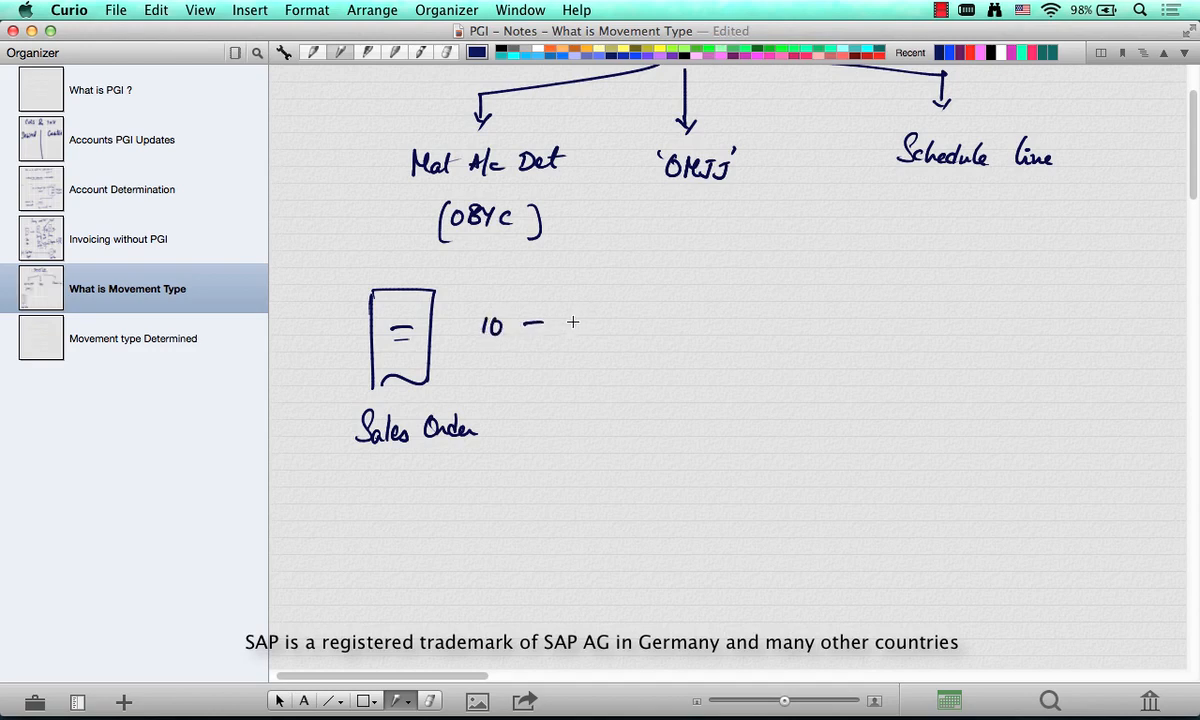
pyautogui.moveTo(570, 320); pyautogui.dragTo(644, 322)
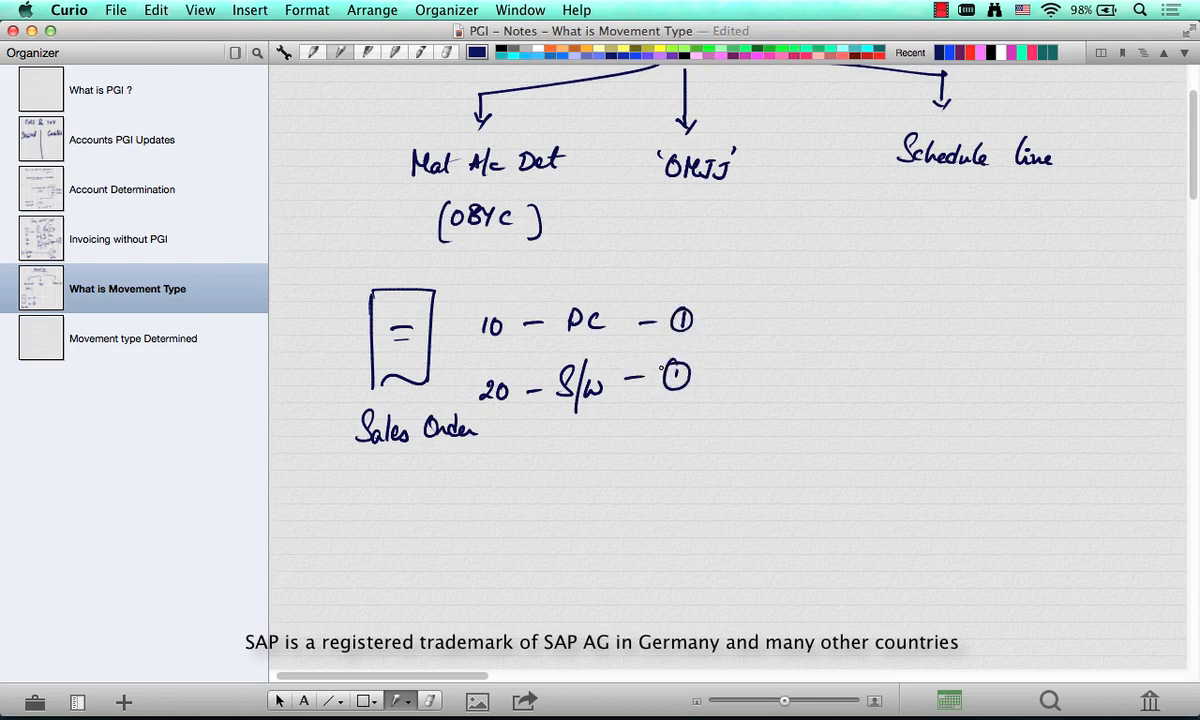
pyautogui.moveTo(770, 250); pyautogui.dragTo(770, 424)
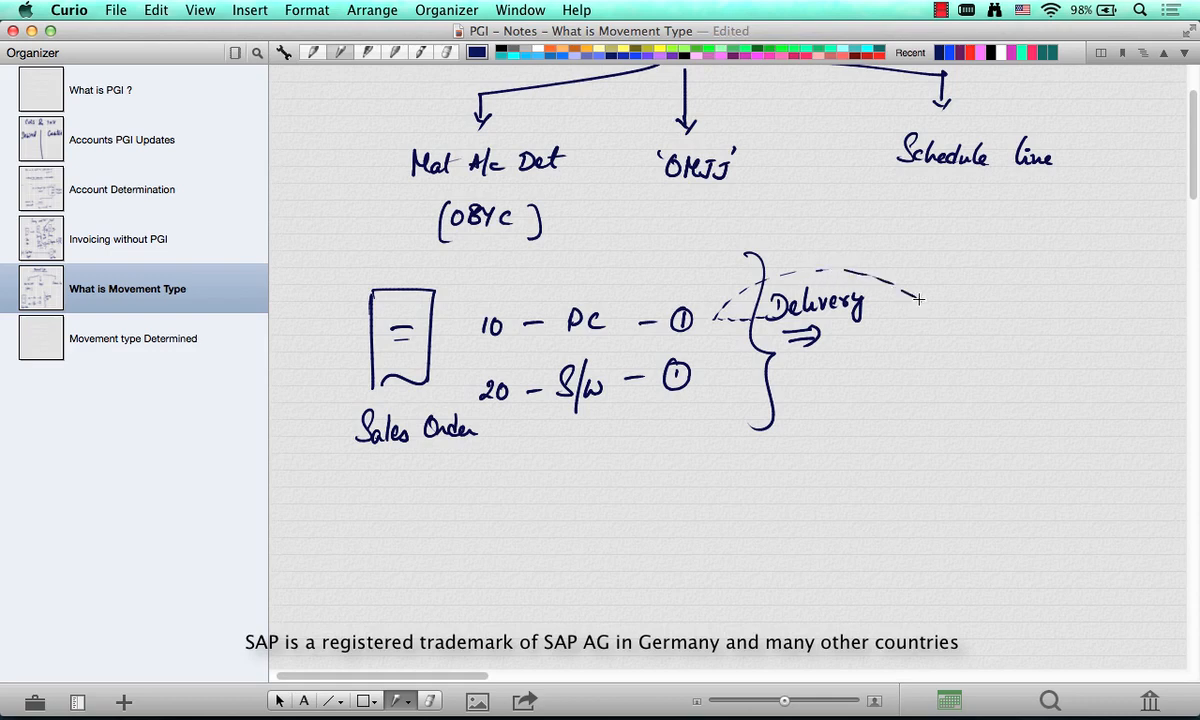
# Lengthen the dashed arrow past Delivery and strike a line beneath item 20
pyautogui.moveTo(730, 388); pyautogui.dragTo(910, 376)
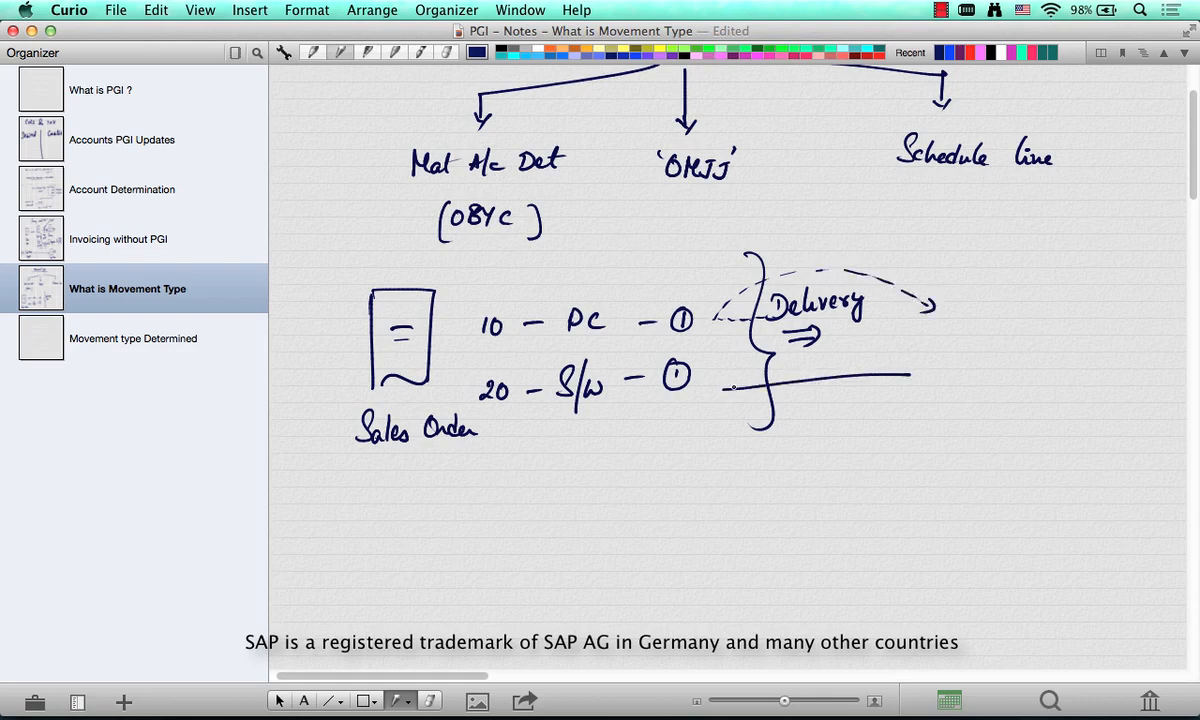
pyautogui.moveTo(744, 384); pyautogui.dragTo(904, 376)
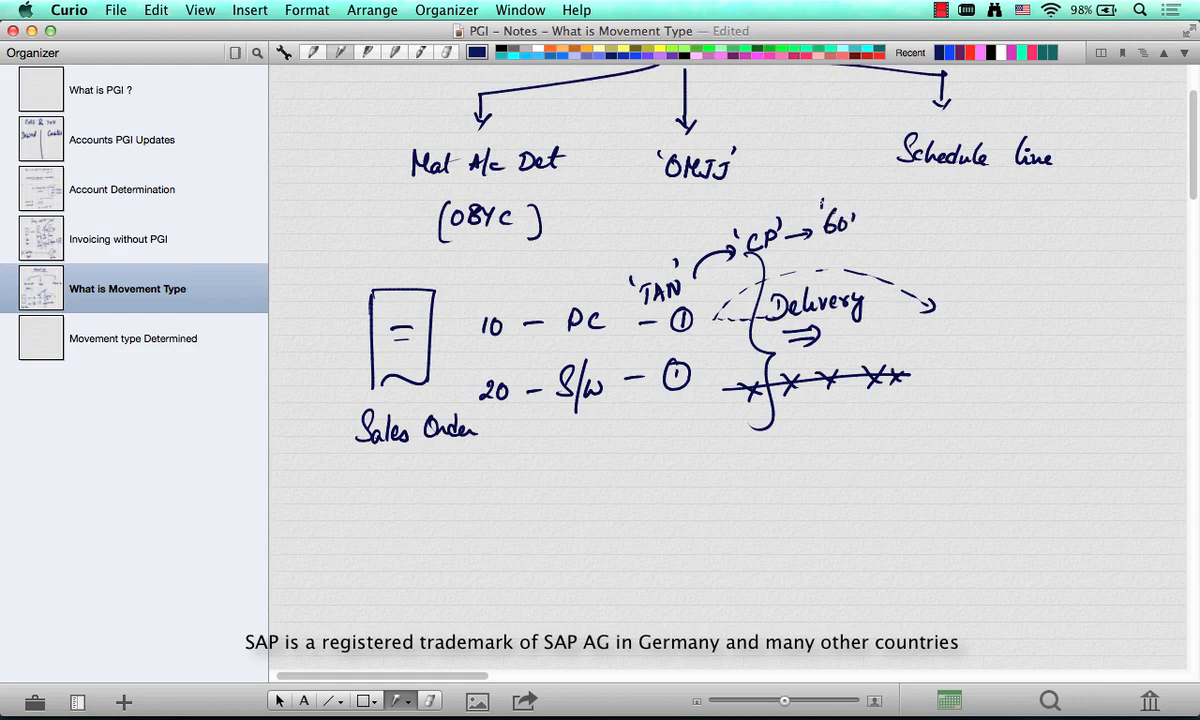
# Note 'TAN' on item 10 arrowing to 'CP' and movement type 631, crossing out the lower line
pyautogui.write('631')
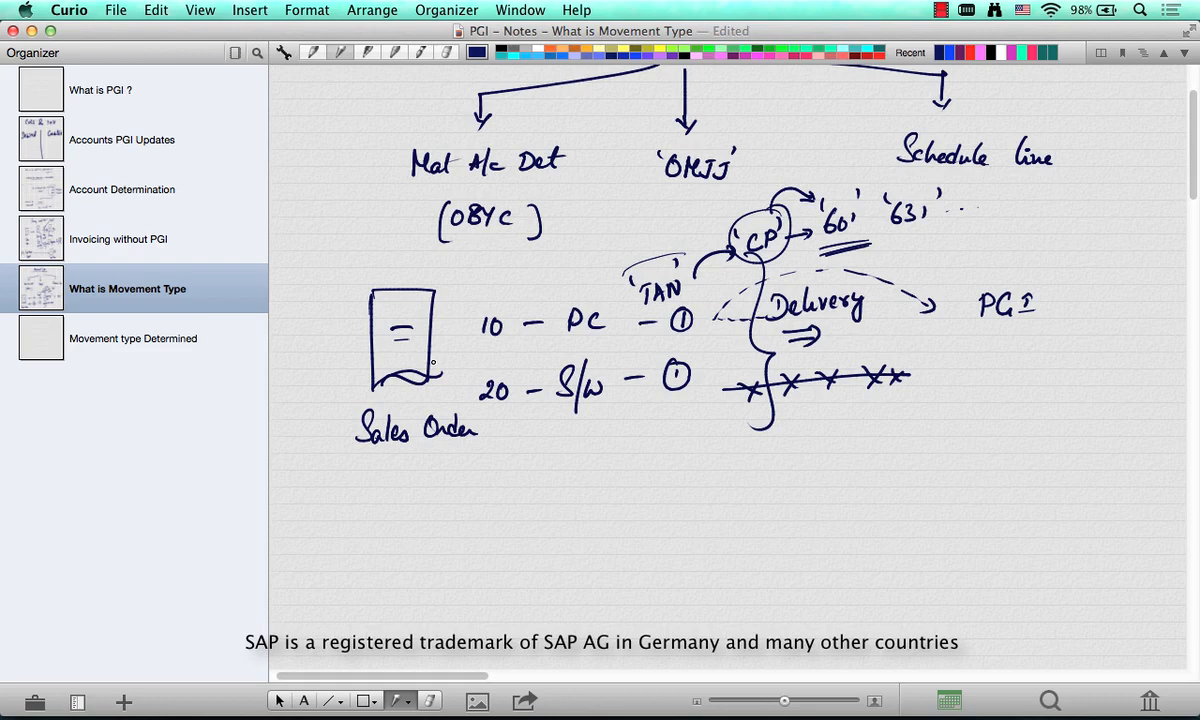
# Rule a long horizontal divider across the page beneath the finished diagram
pyautogui.moveTo(300, 480); pyautogui.dragTo(1040, 464)
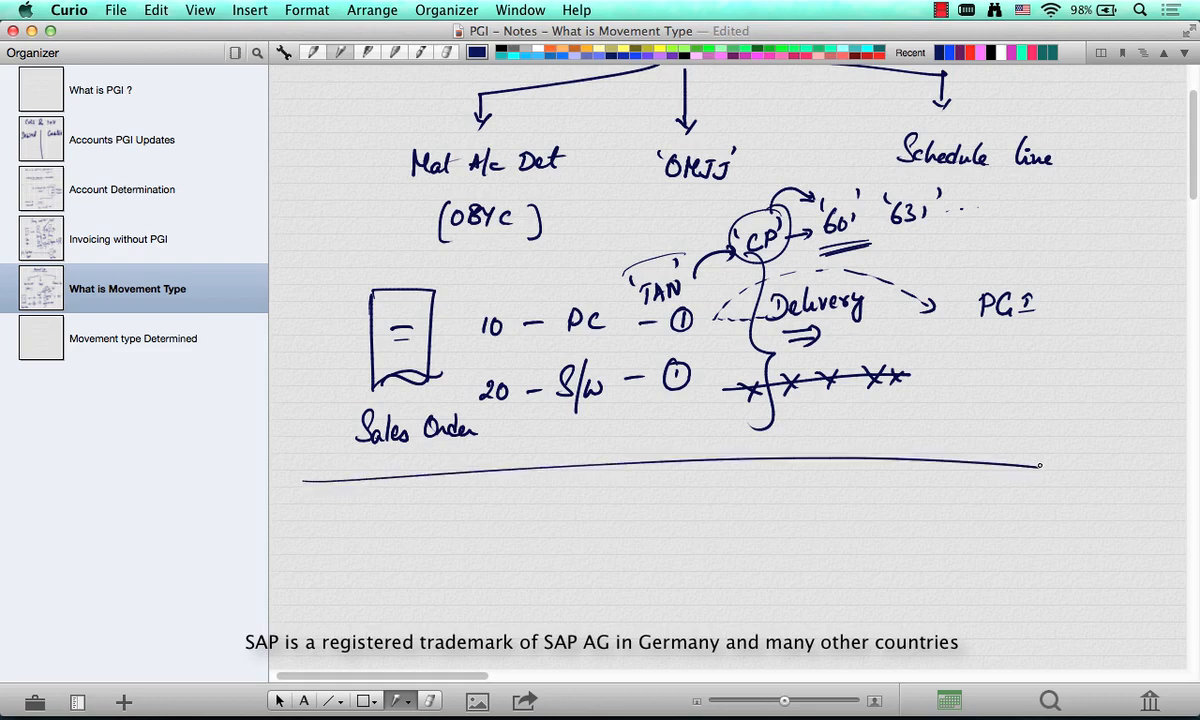